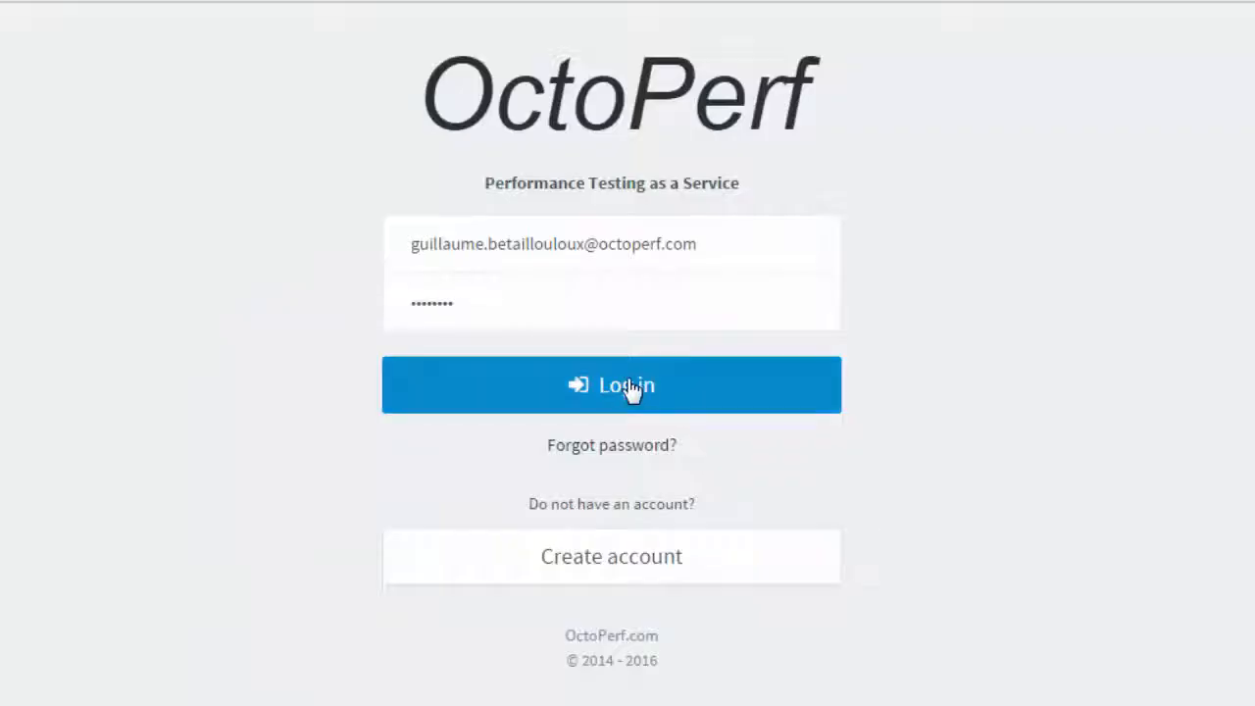
Log in and enter the Demo project to reach its Virtual Users page with Buyer listed
{"action": "left_click", "coordinate": [611, 384]}
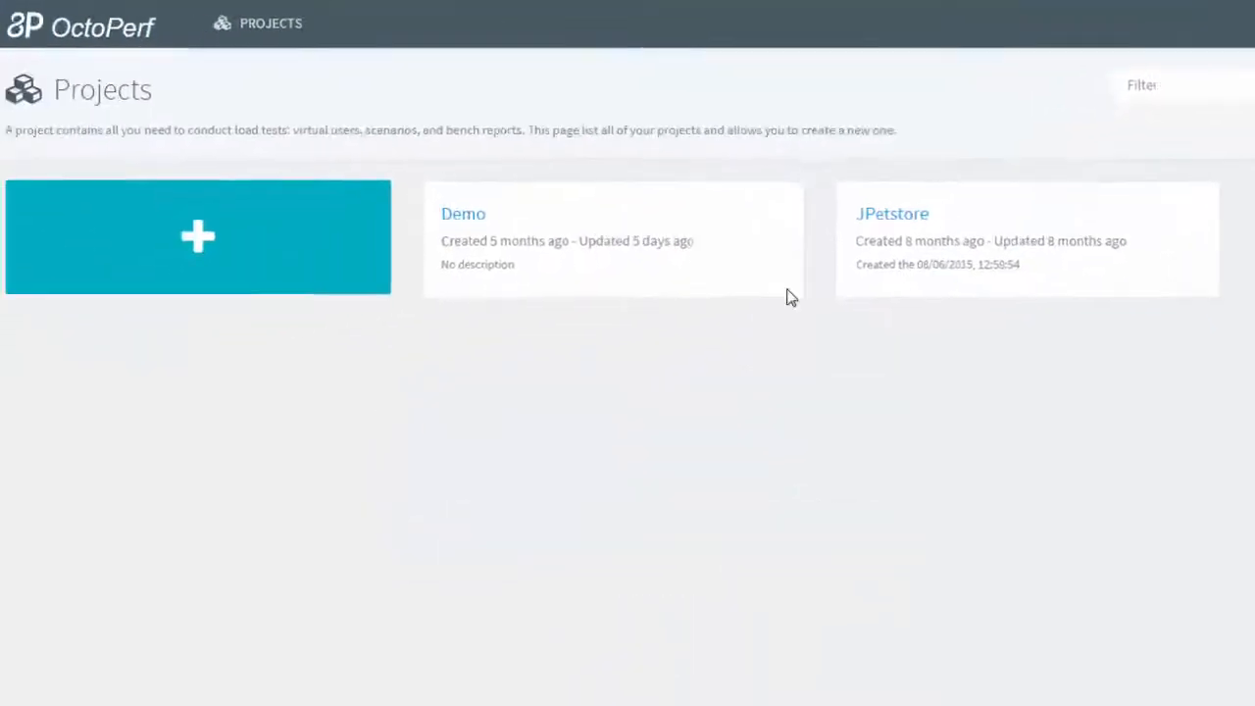
{"action": "left_click", "coordinate": [463, 214]}
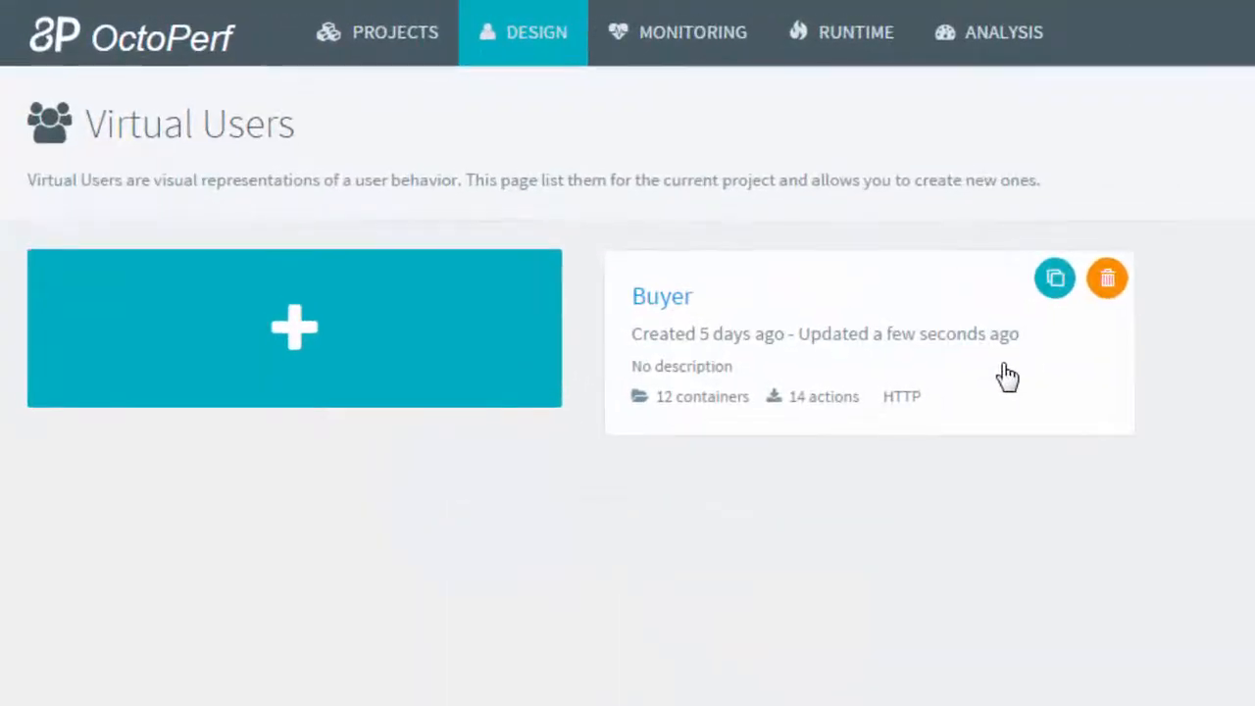
Enter the Buyer virtual user and expand the Login OK block and Login page container
{"action": "left_click", "coordinate": [661, 294]}
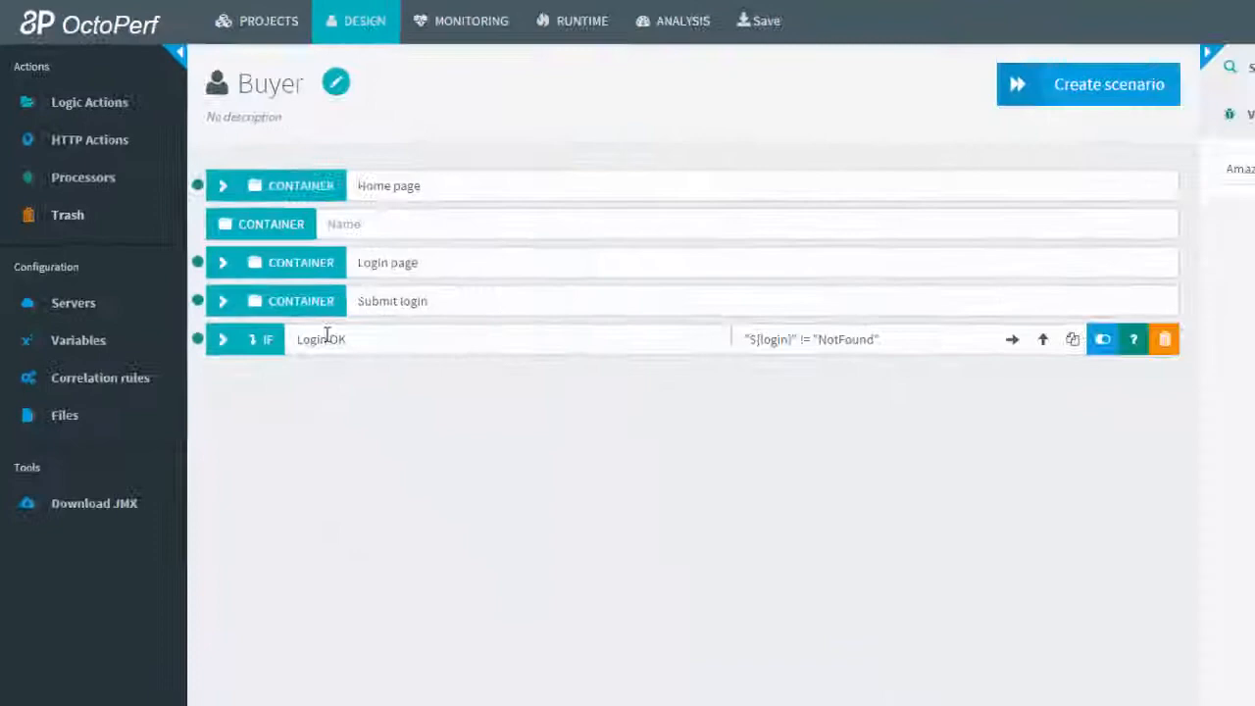
{"action": "left_click", "coordinate": [89, 102]}
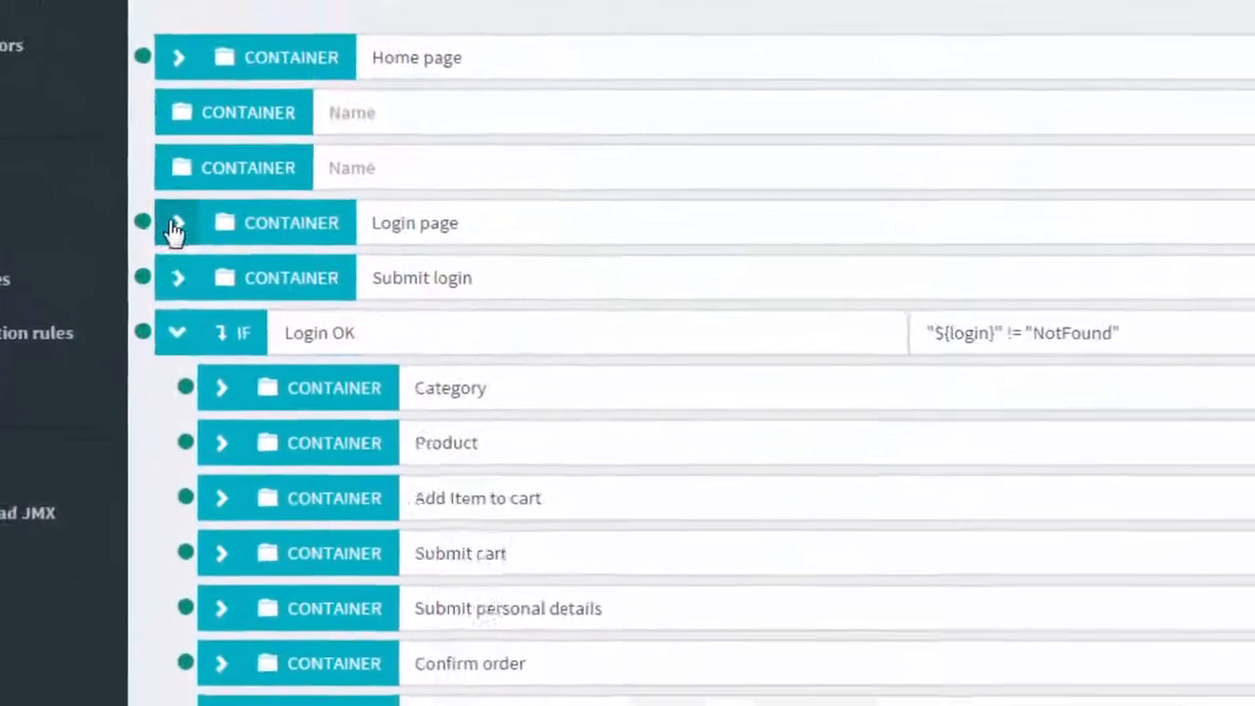
{"action": "left_click", "coordinate": [177, 223]}
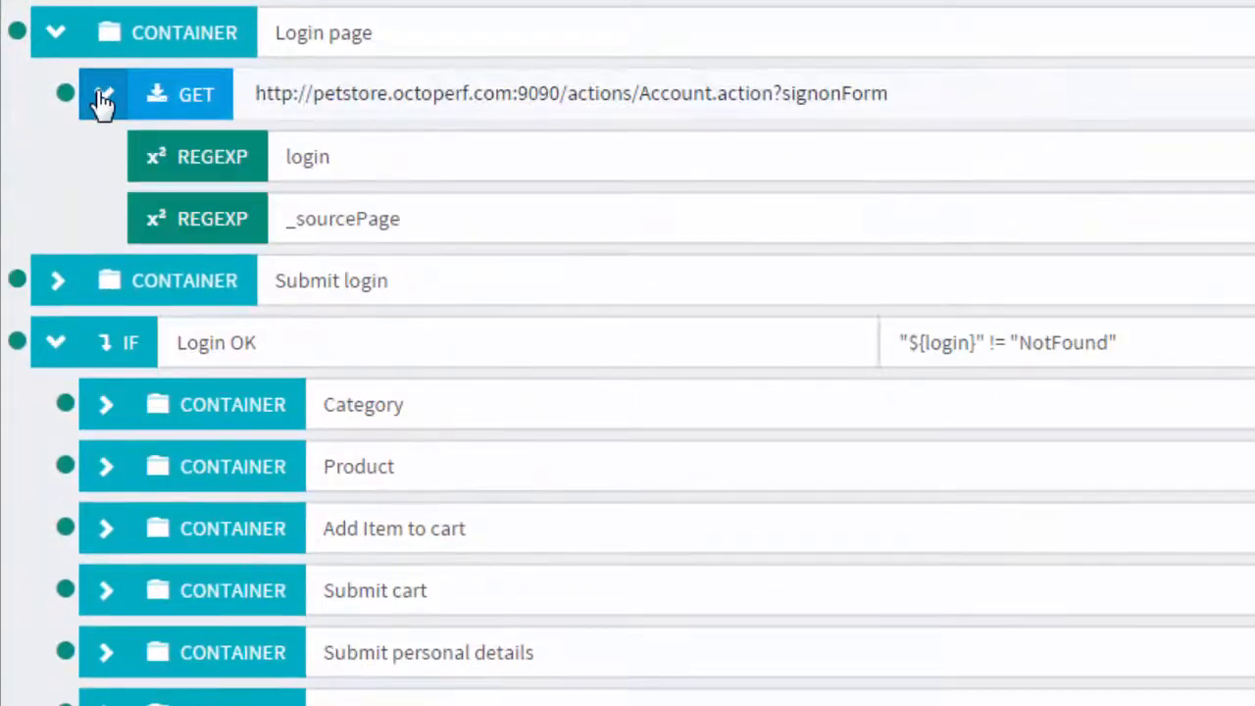
{"action": "left_click", "coordinate": [55, 280]}
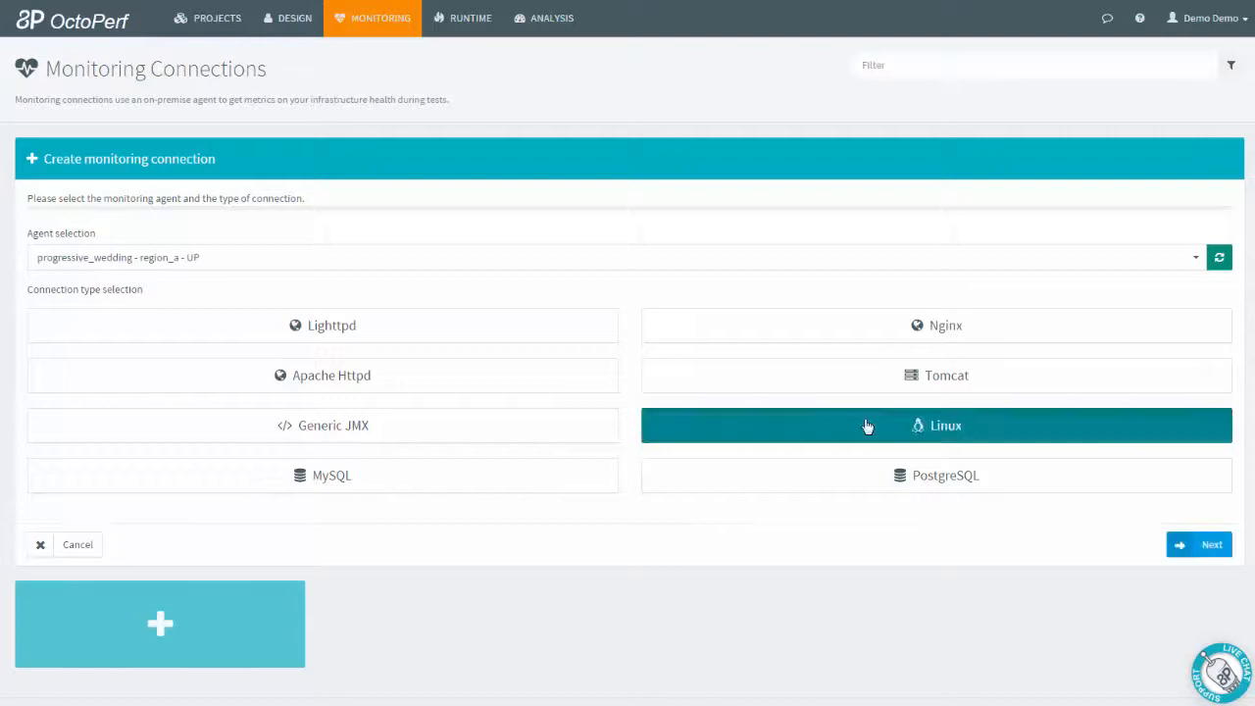
Choose Linux as the type for the new monitoring connection
{"action": "left_click", "coordinate": [1198, 543]}
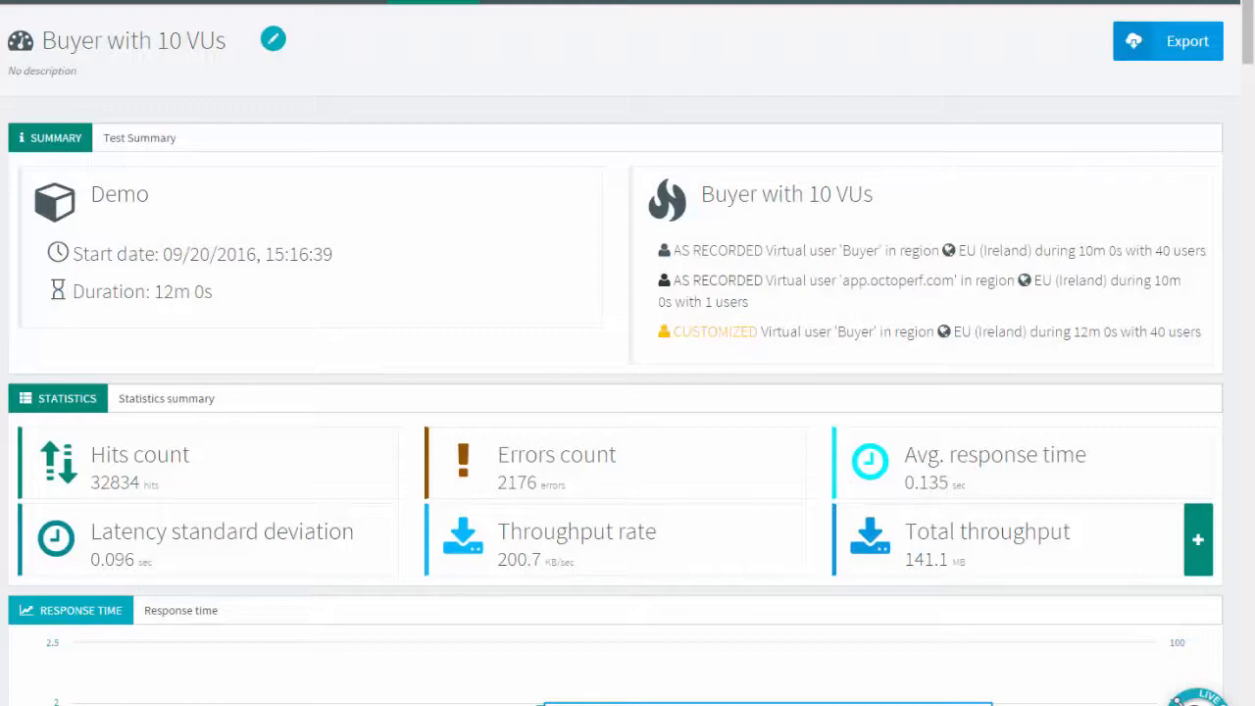
Scroll the Buyer with 10 VUs report down to the Response time and Hits charts
{"action": "scroll", "scroll_direction": "down", "scroll_amount": 3}
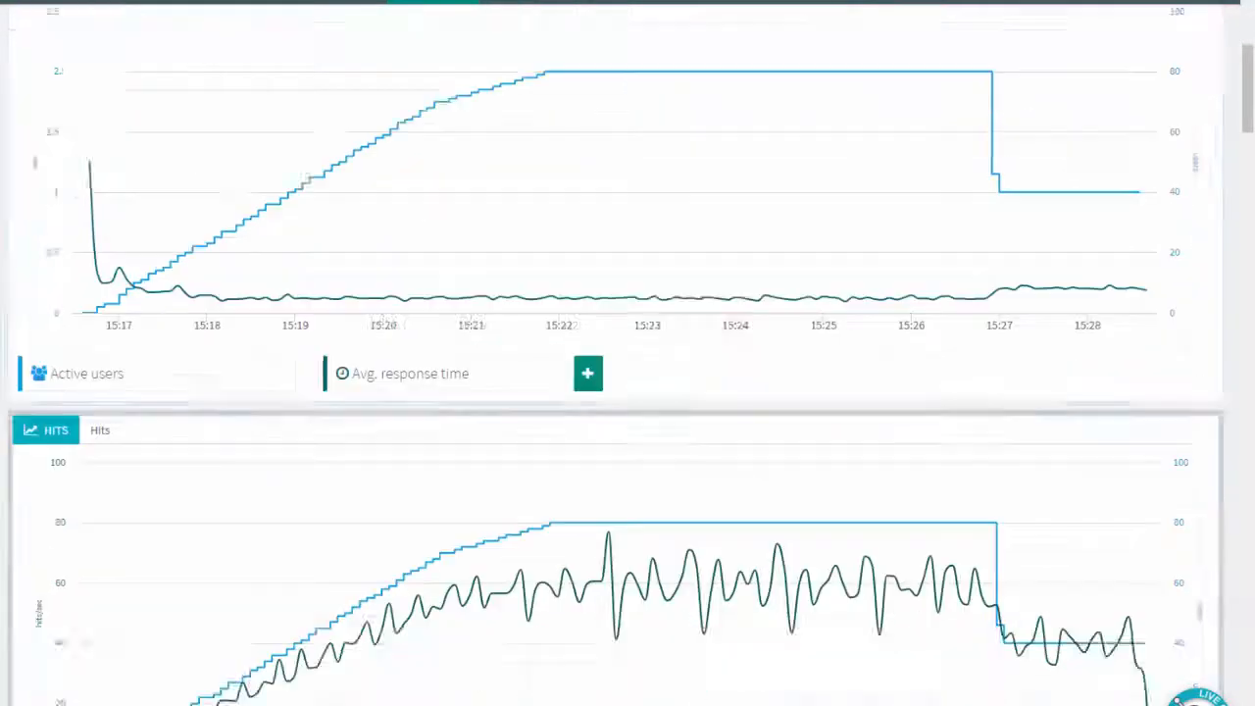
{"action": "scroll", "scroll_direction": "down", "scroll_amount": 3}
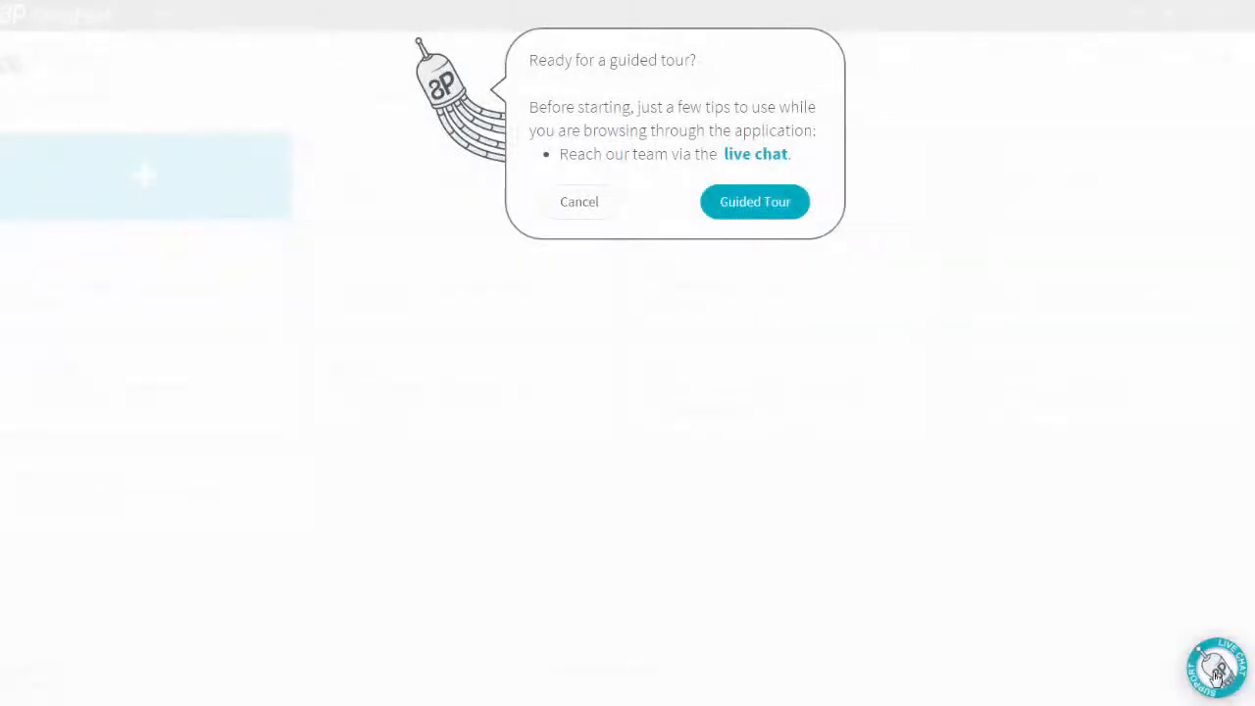
Bring up the live support chat panel beside the guided tour invitation
{"action": "left_click", "coordinate": [1219, 667]}
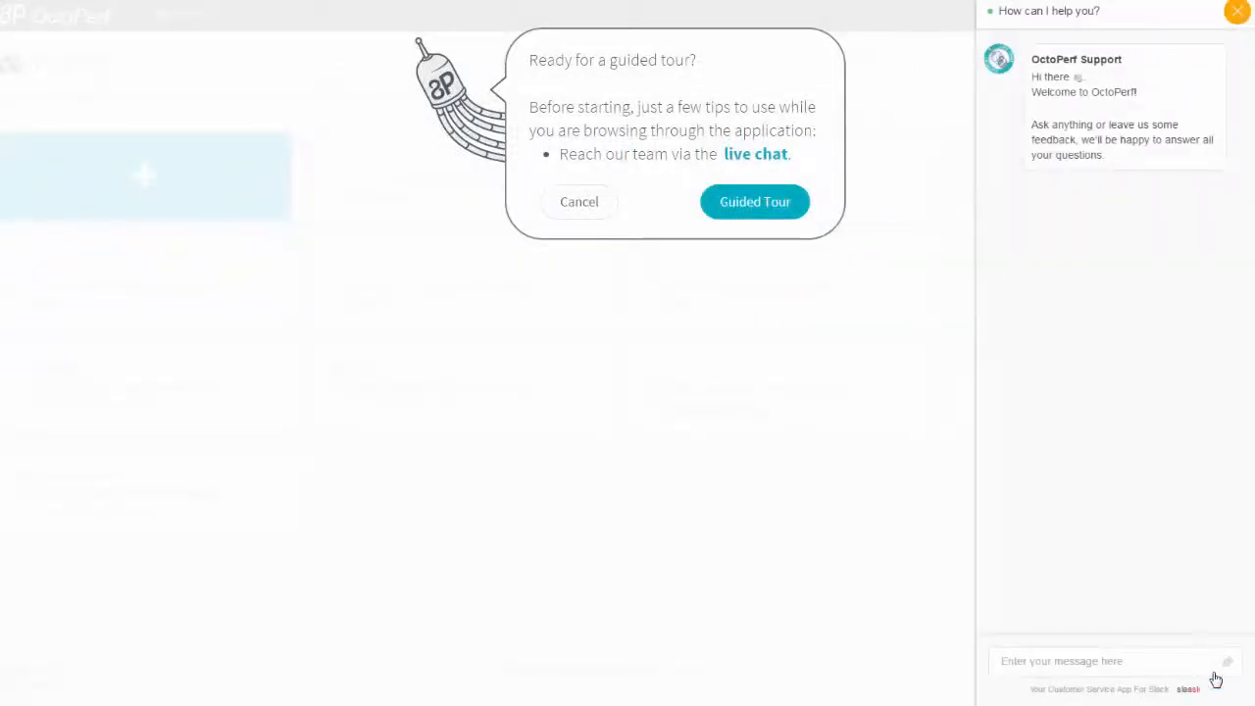